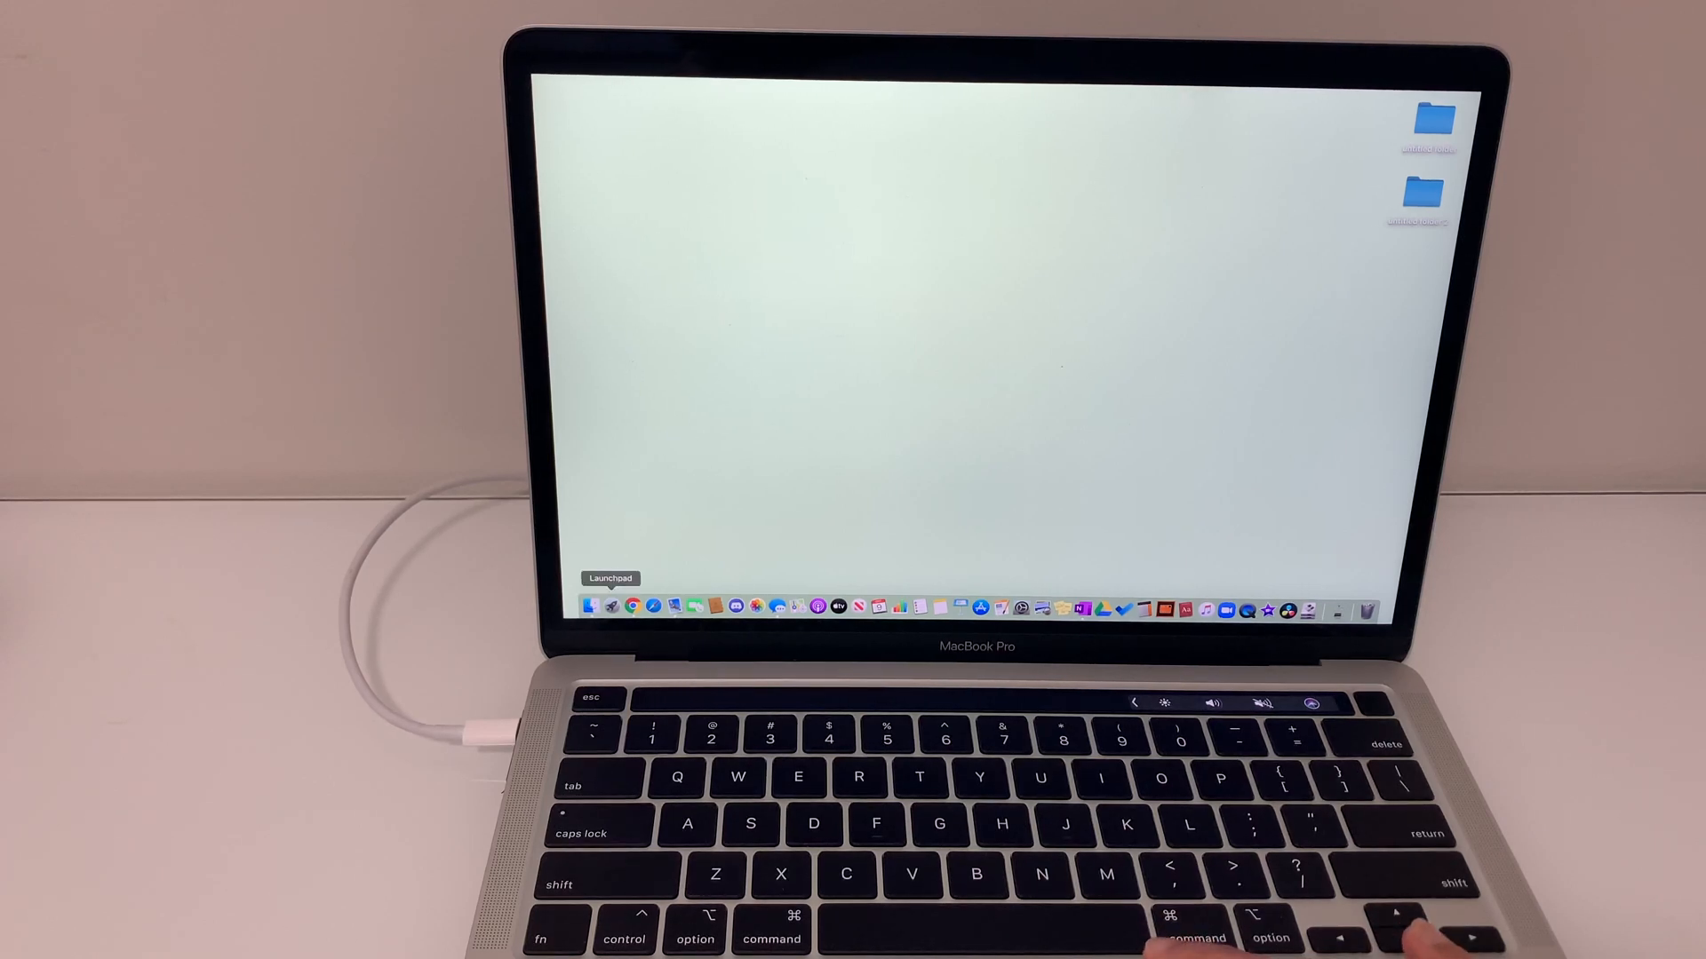
# Show Launchpad's full app grid and expand the Other folder of utilities.
pyautogui.click(610, 606)
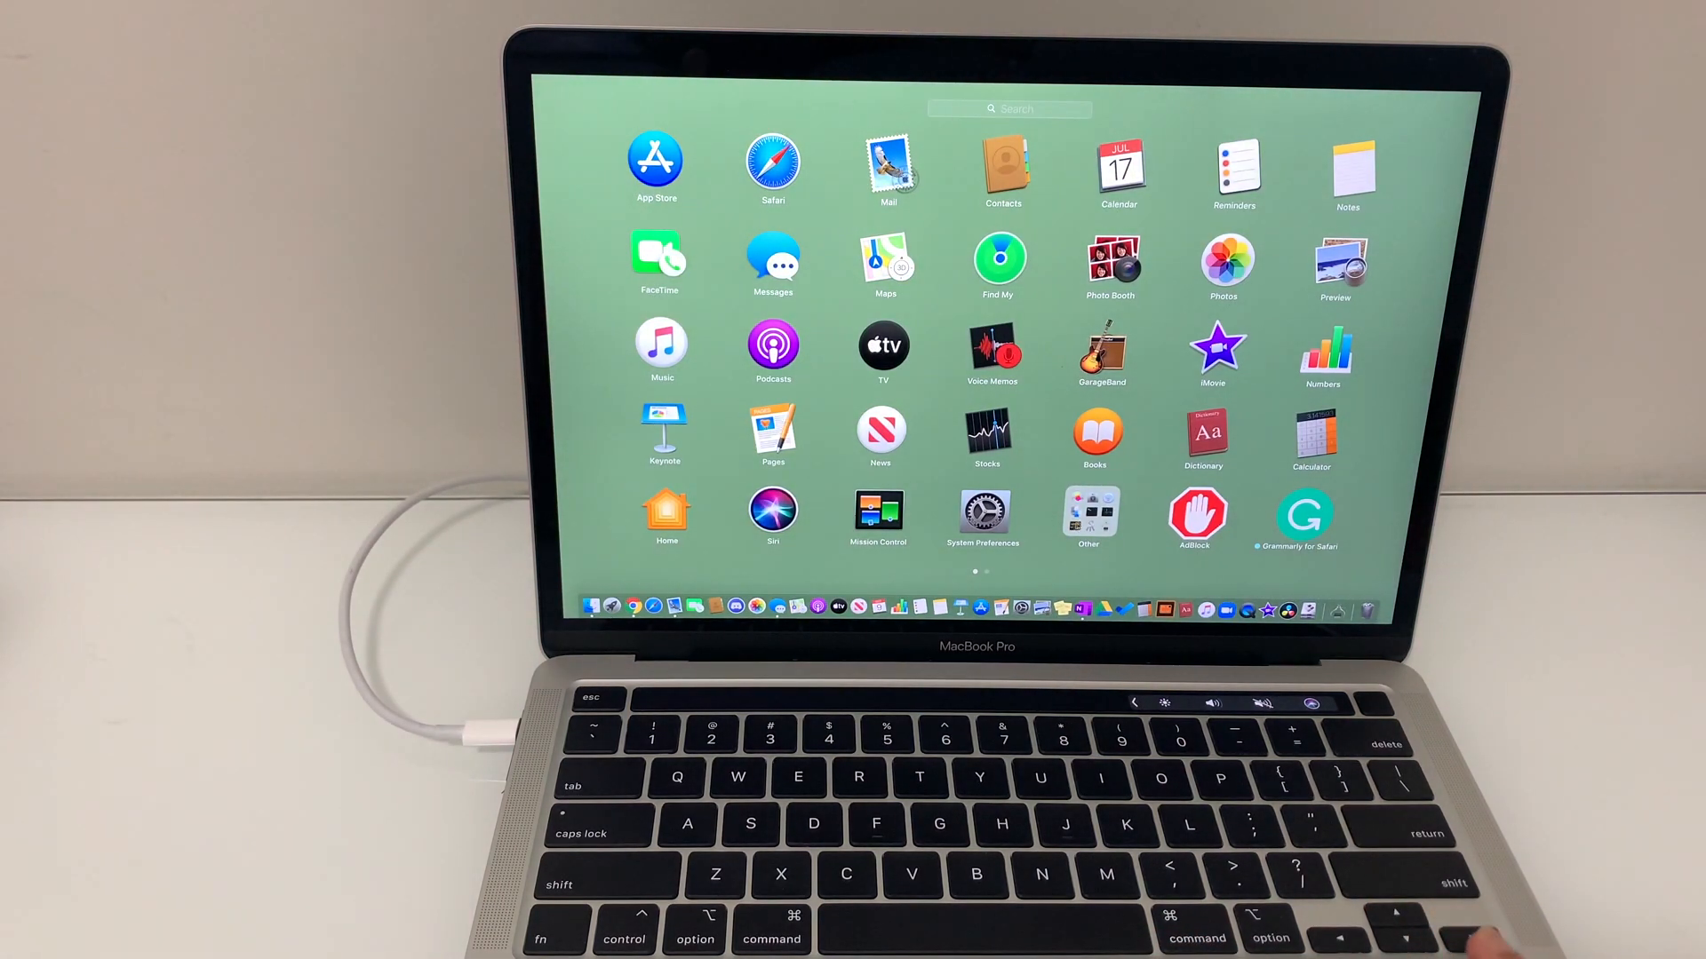
pyautogui.click(1089, 512)
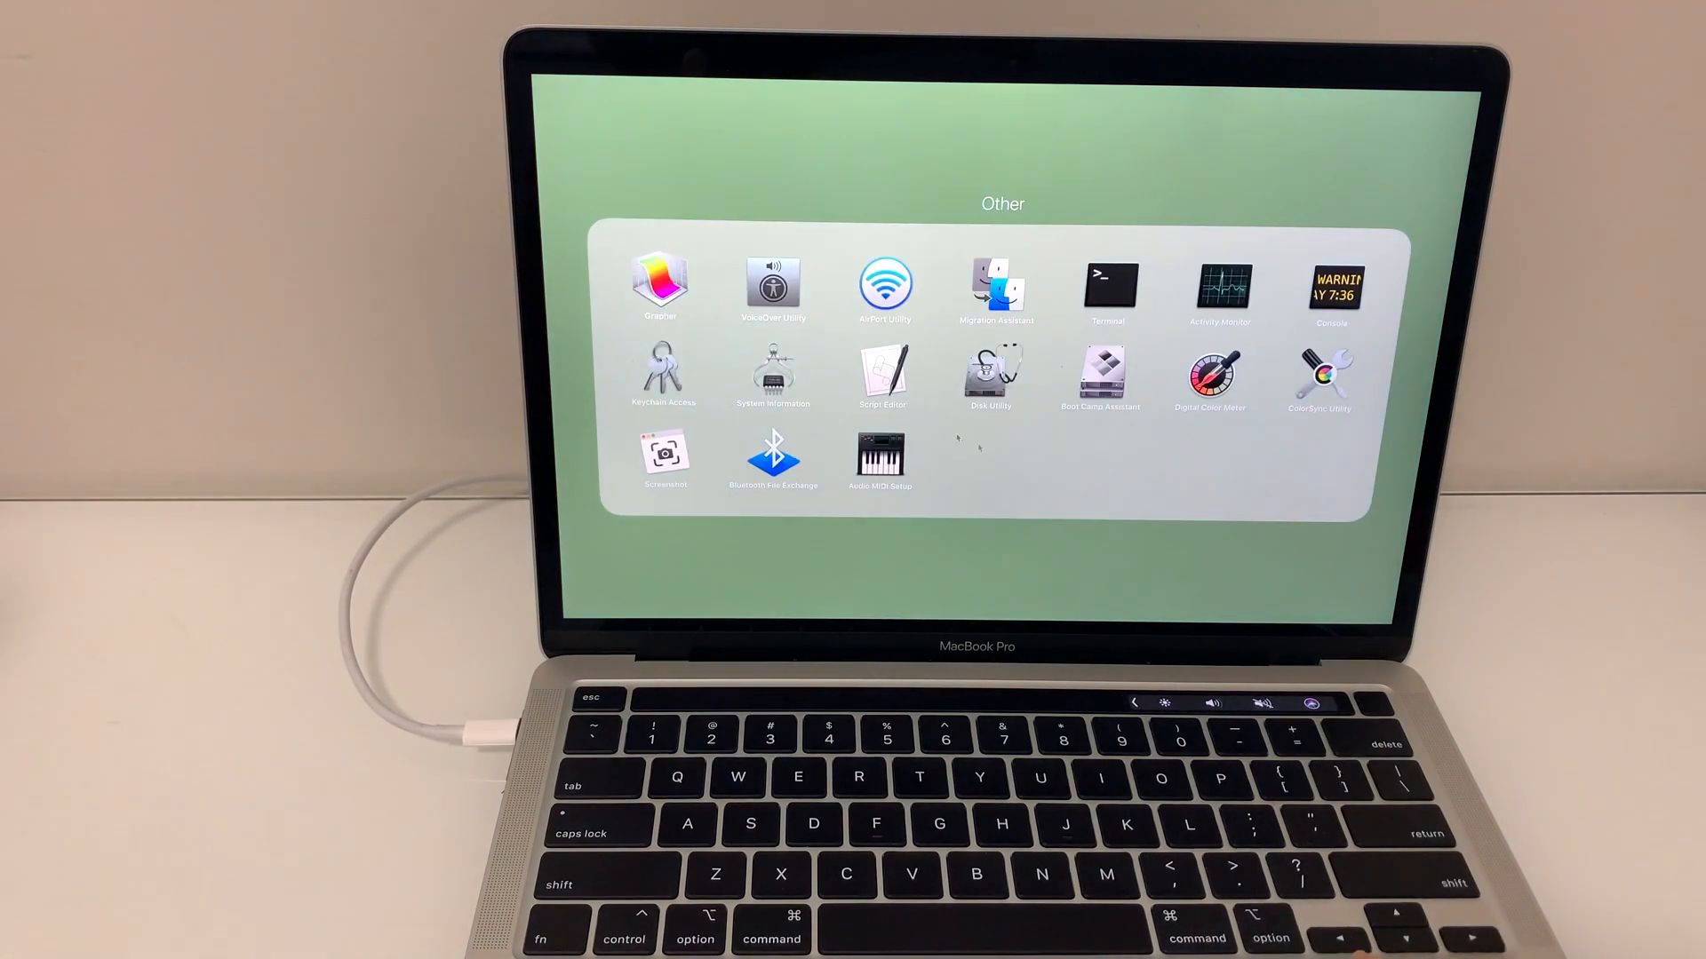
pyautogui.moveTo(855, 166)
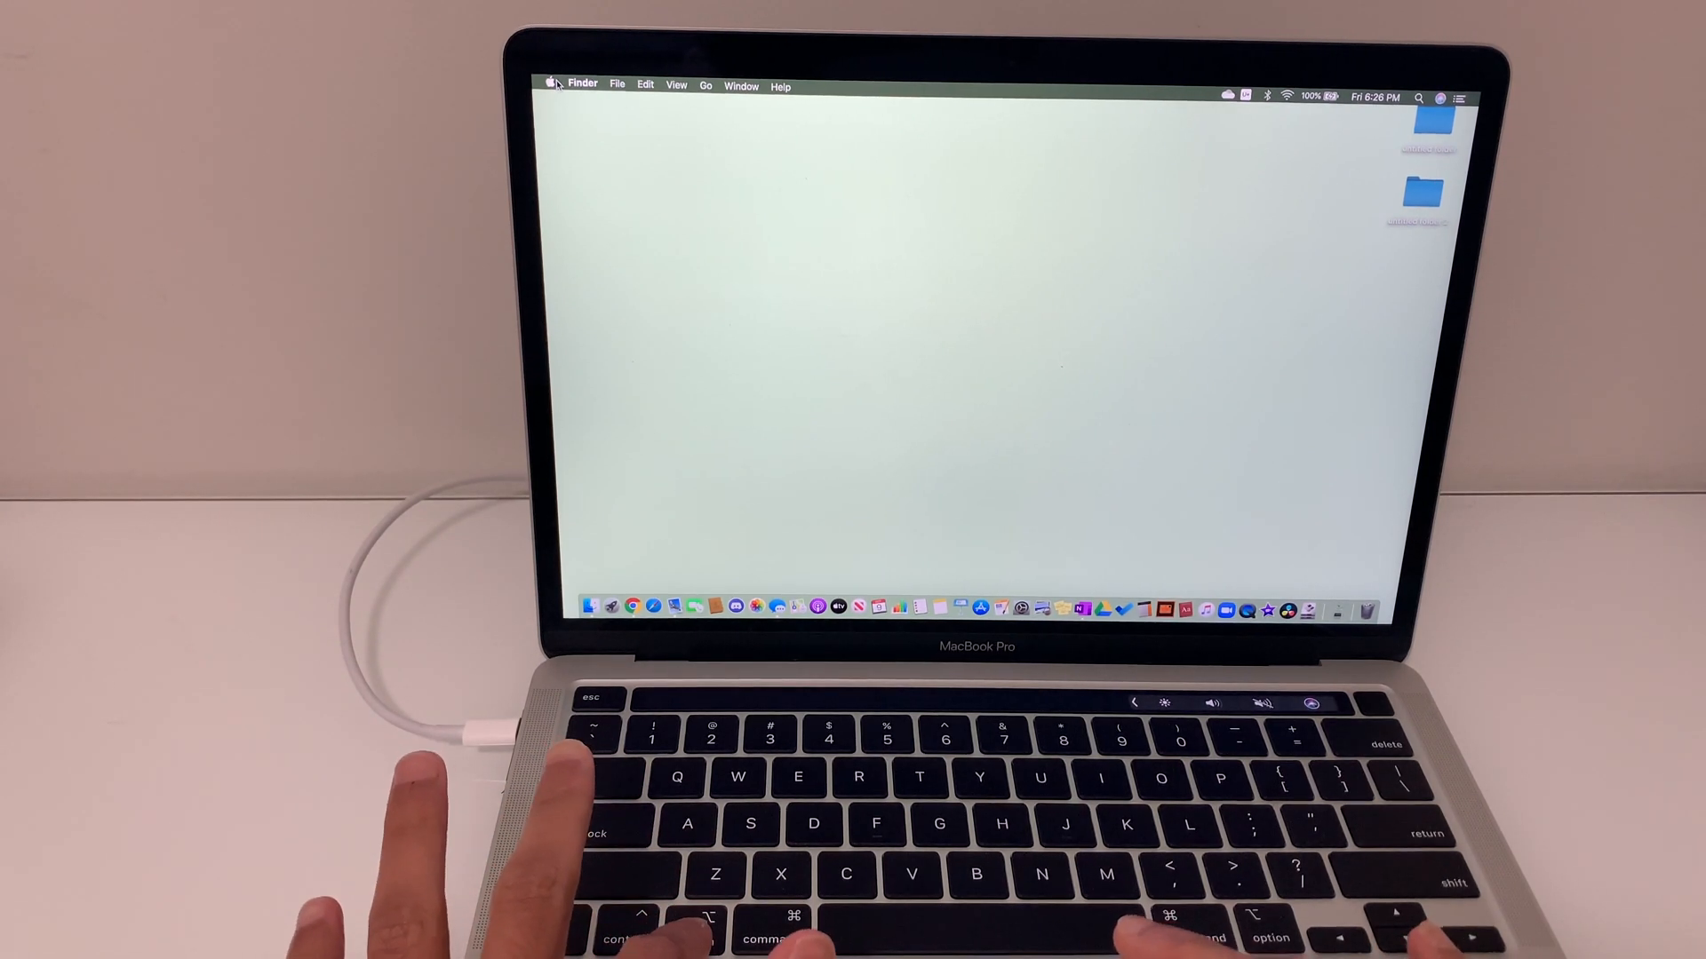
# Launch System Information, read the Controller model as Apple T2 Security Chip, and close it.
pyautogui.click(553, 82)
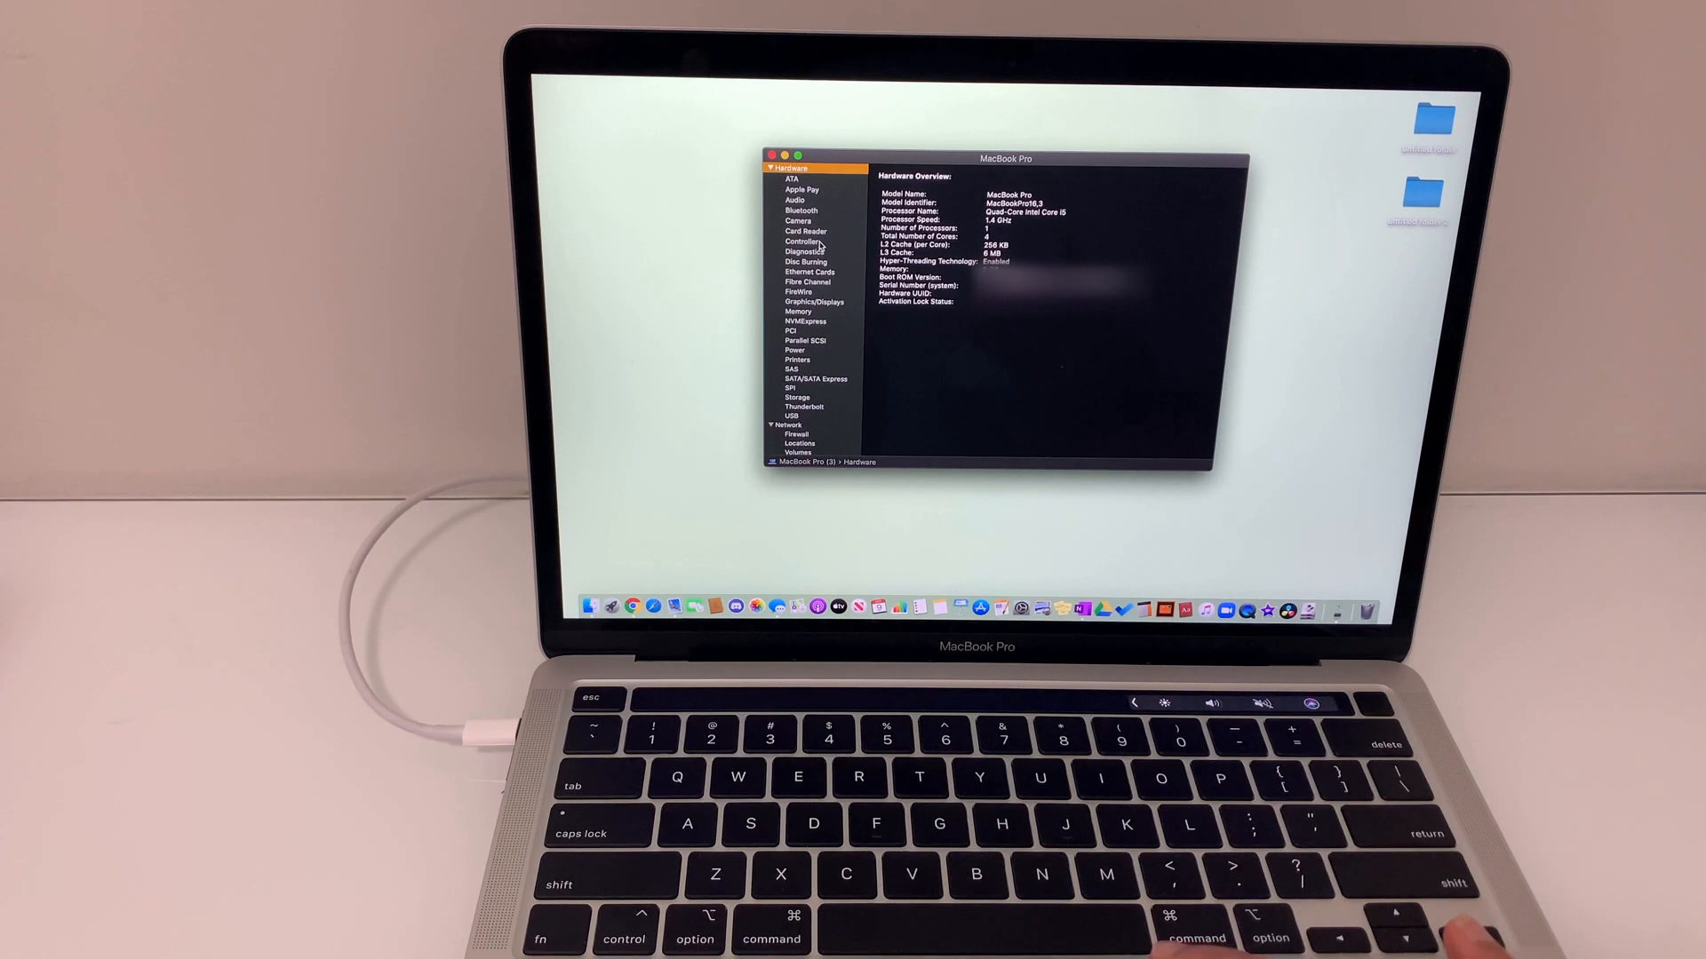
pyautogui.click(801, 241)
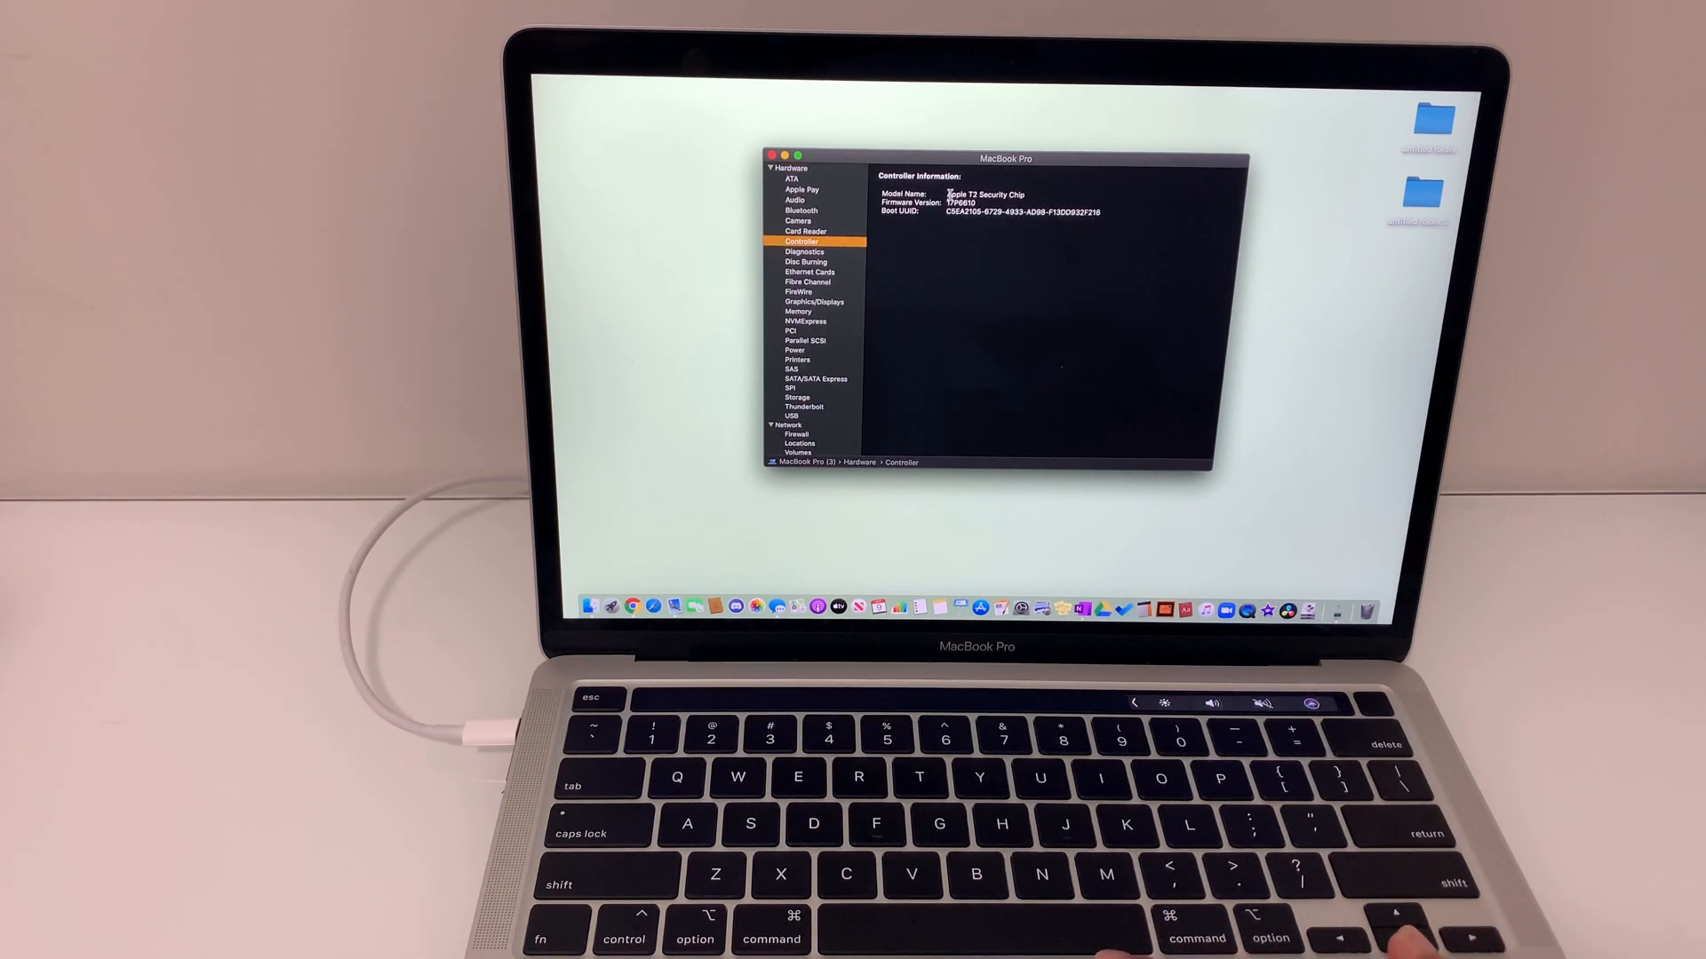
pyautogui.doubleClick(983, 194)
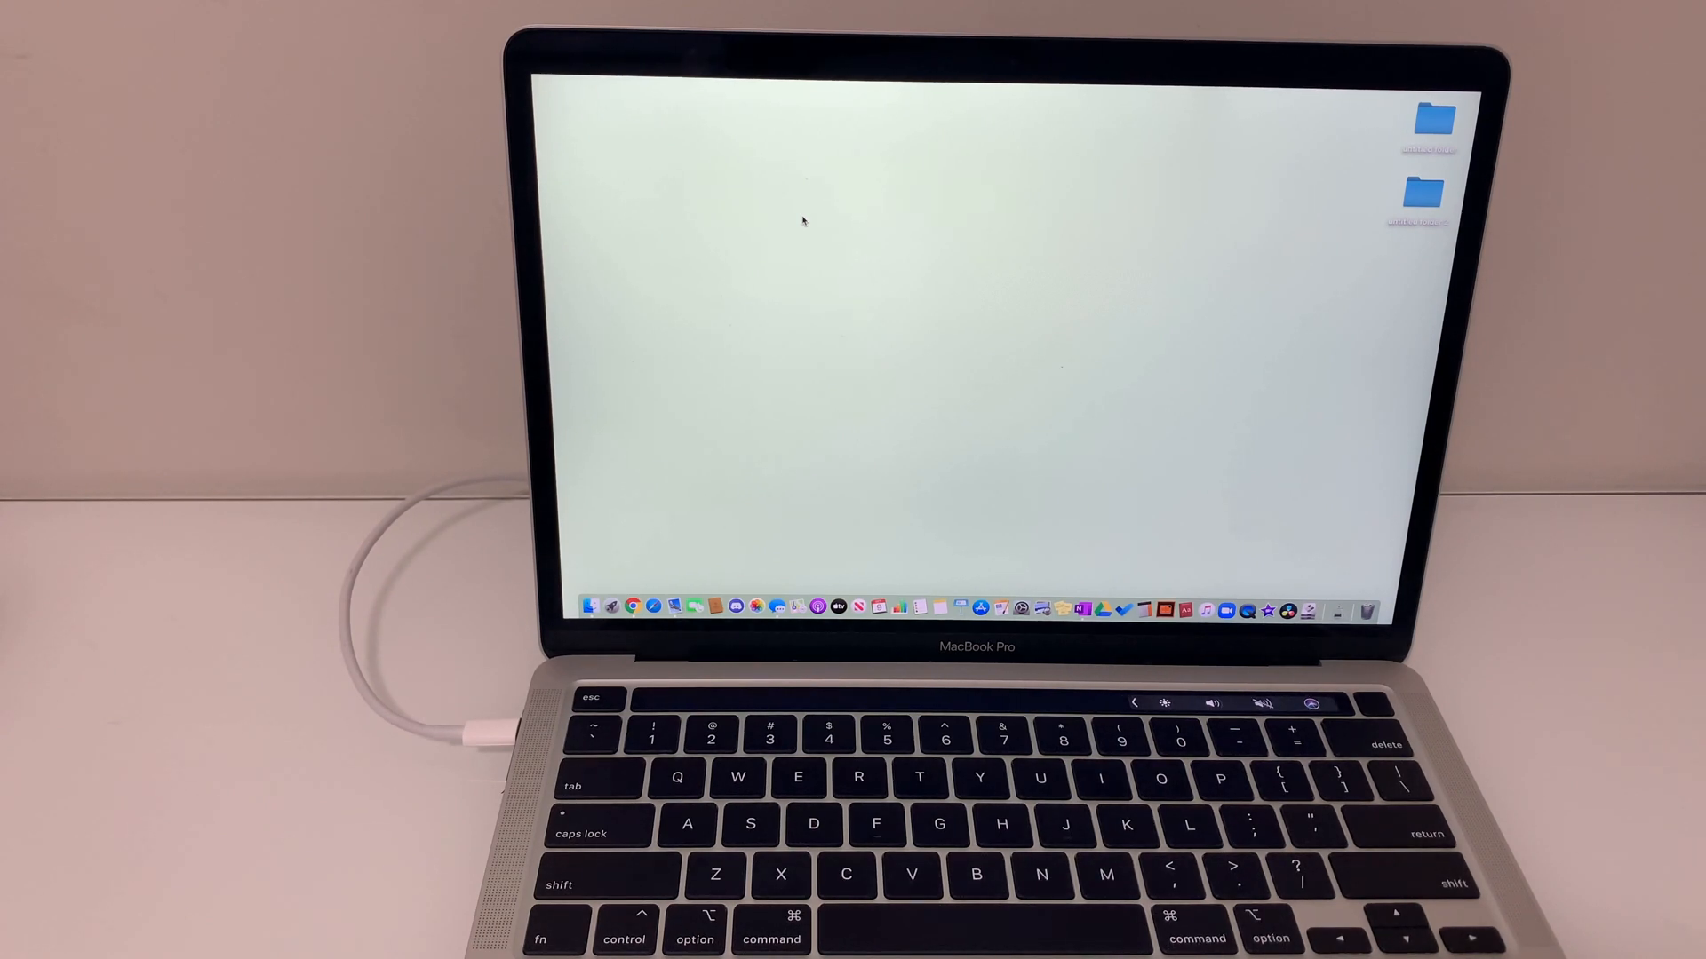
pyautogui.press('cmd+option+p+r')
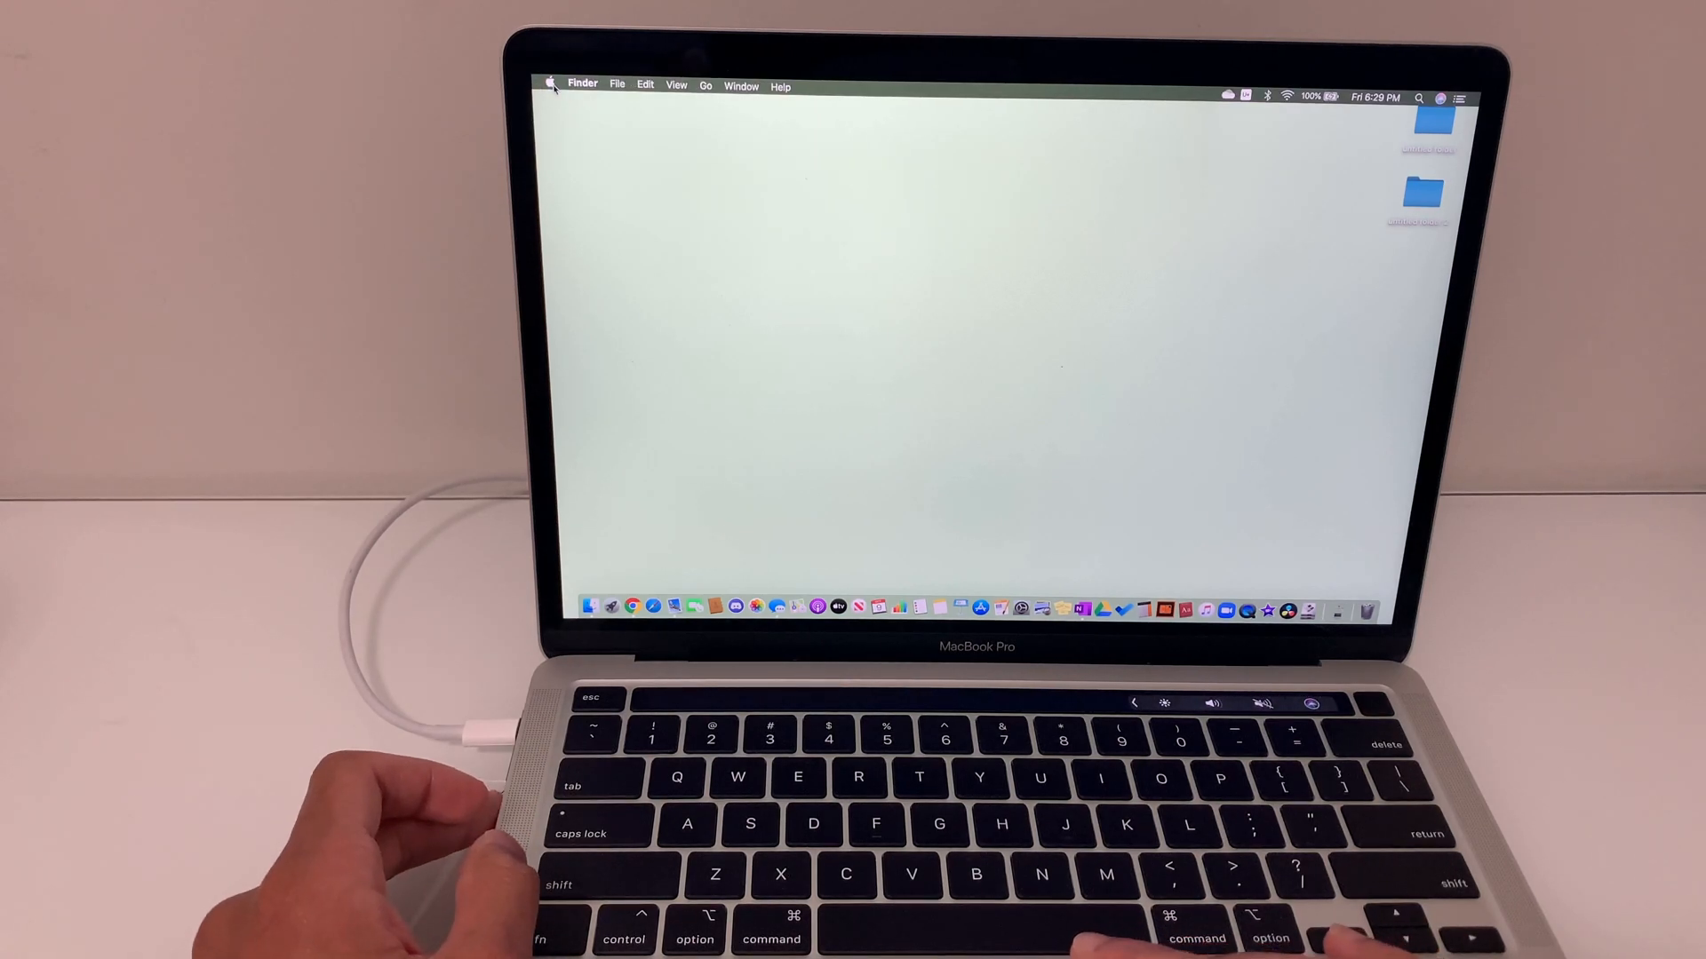
# Shut the Mac down from the Apple menu, confirming the Shut Down alert.
pyautogui.click(552, 86)
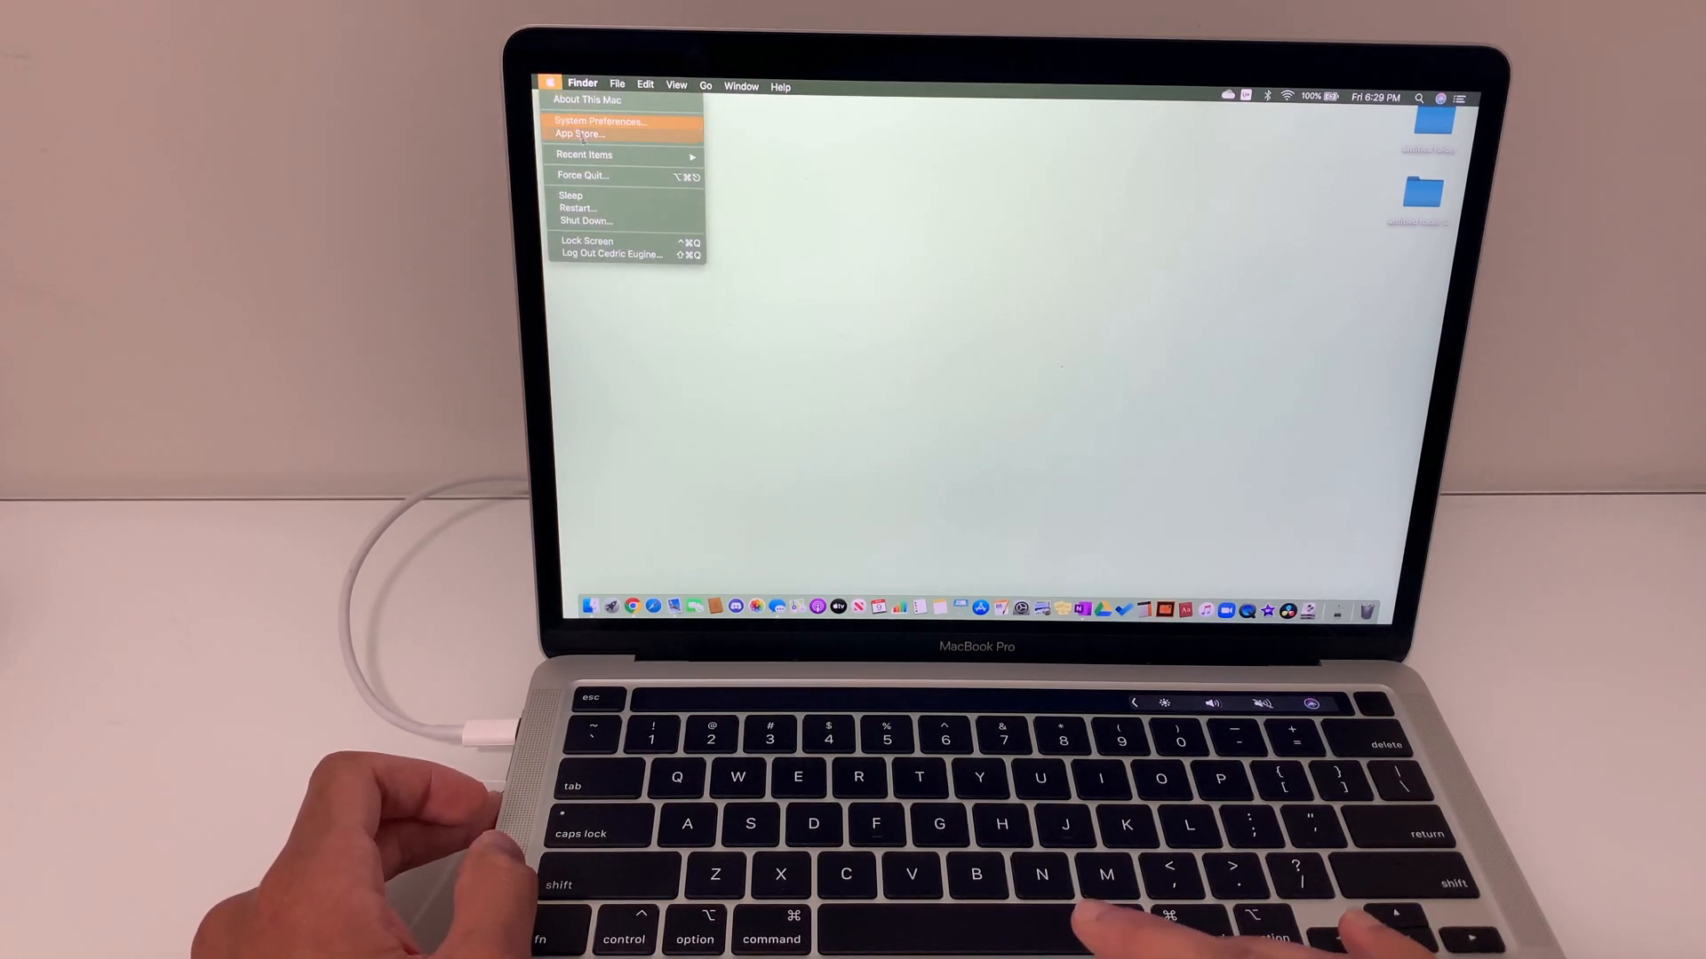
pyautogui.click(586, 221)
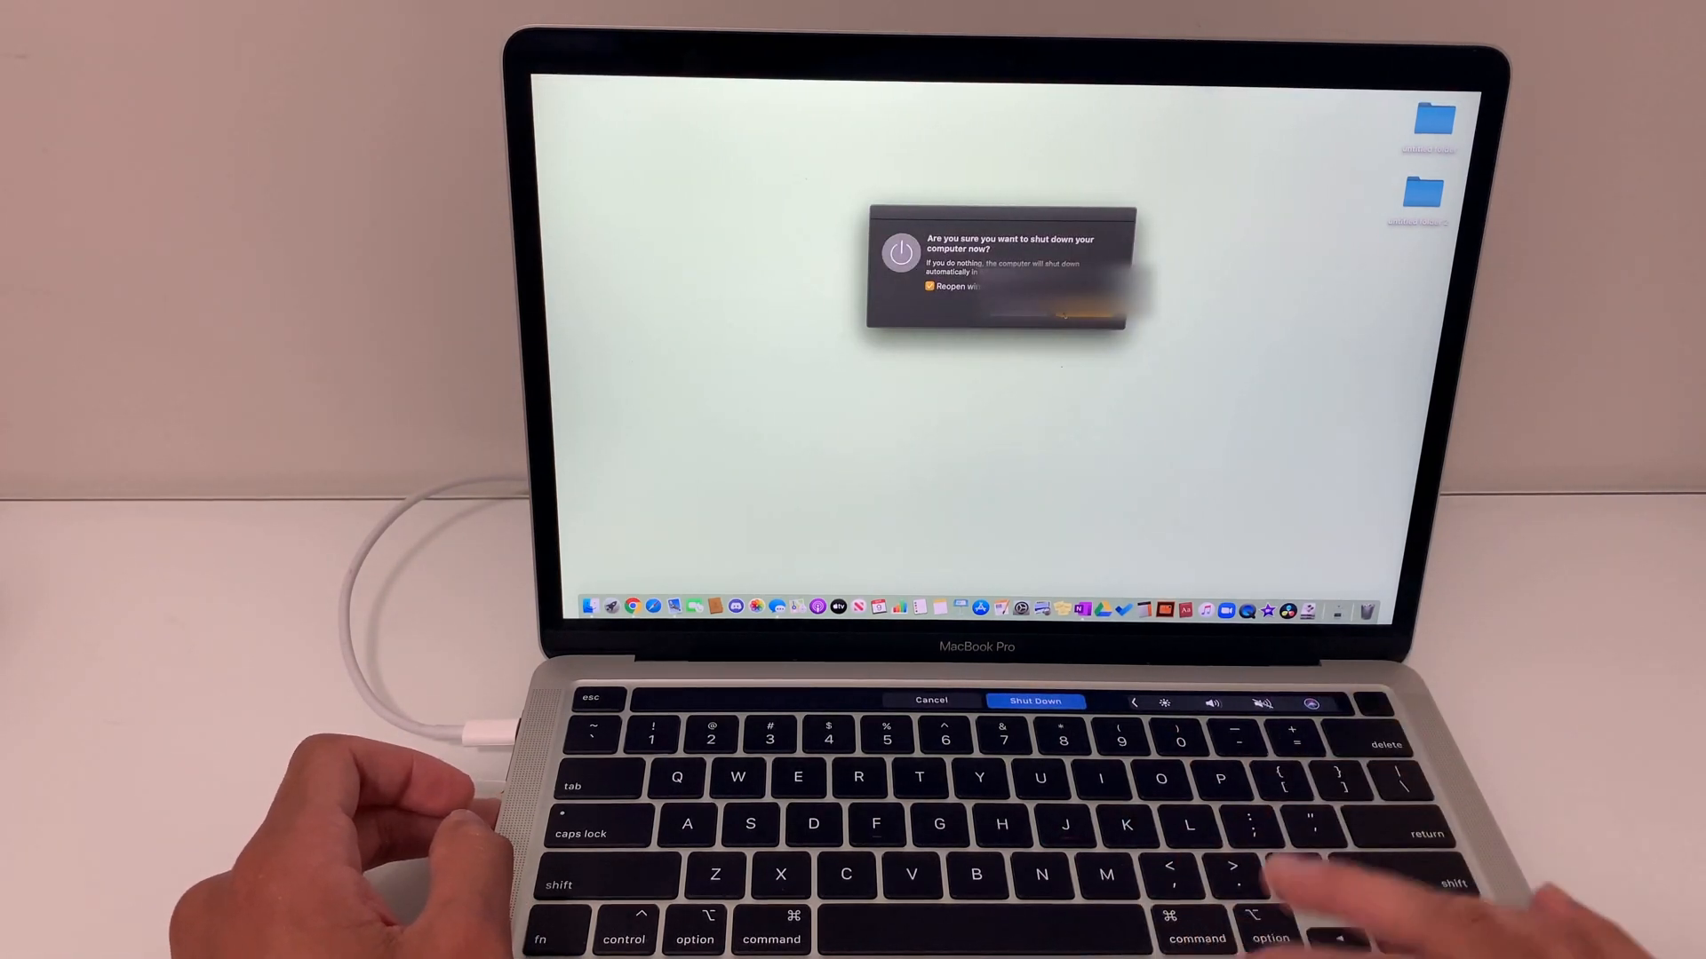
pyautogui.click(1036, 699)
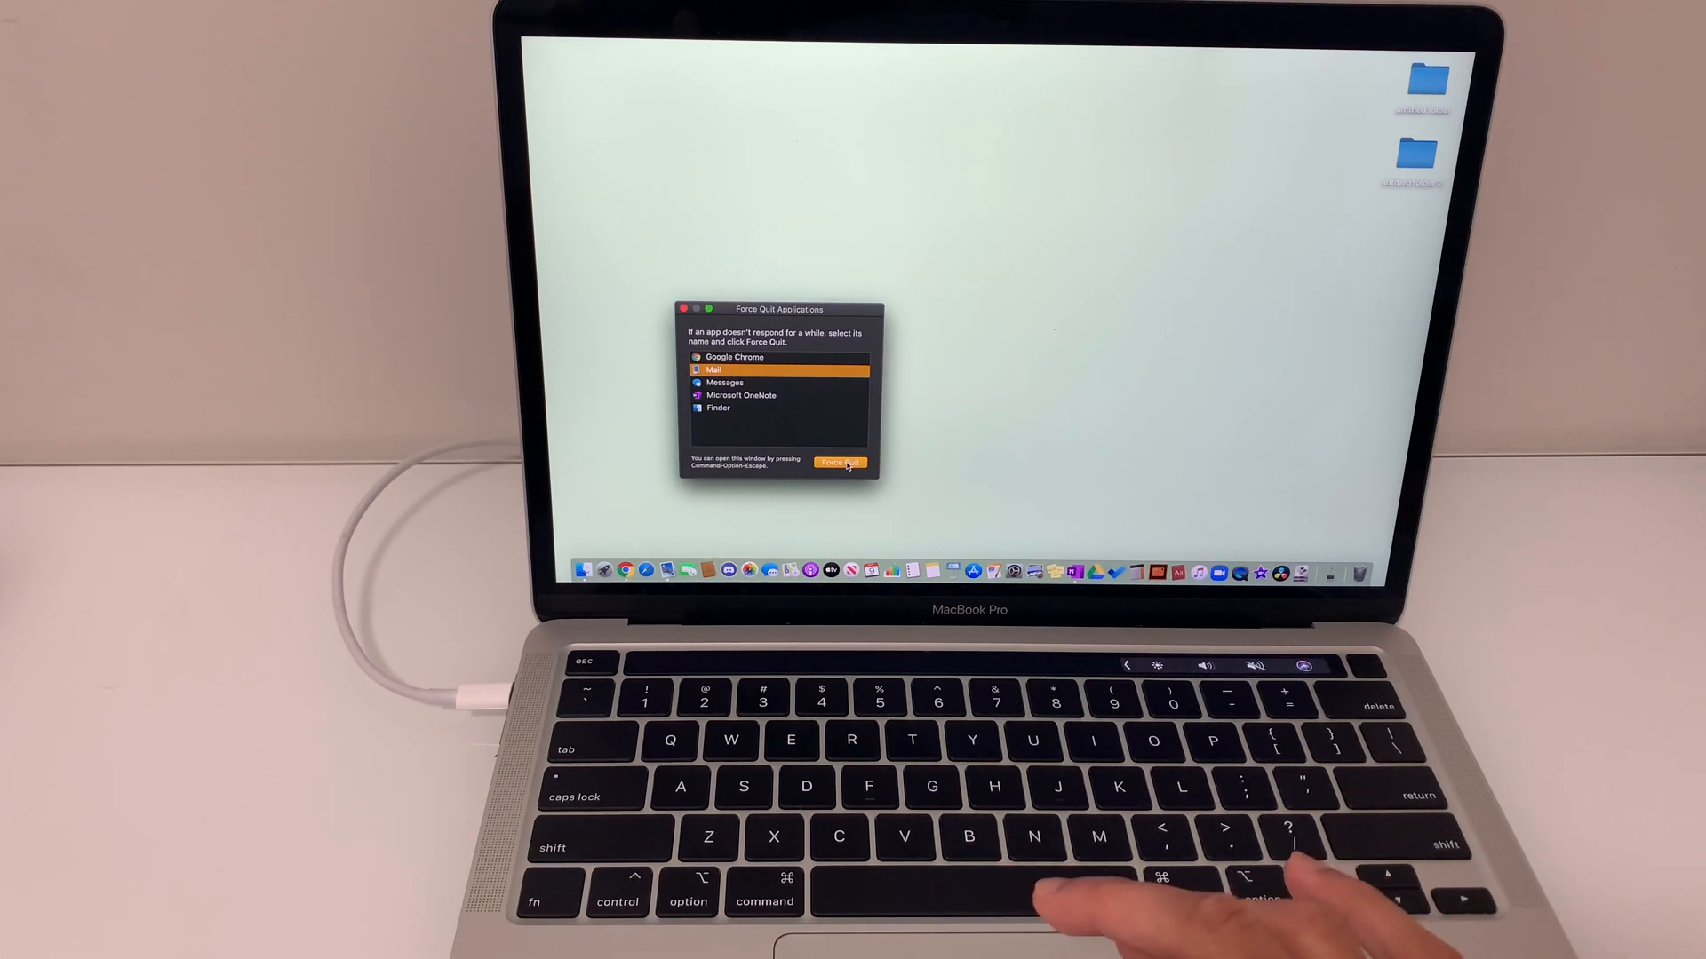
# Force quit the selected Mail app and confirm the alert.
pyautogui.click(838, 462)
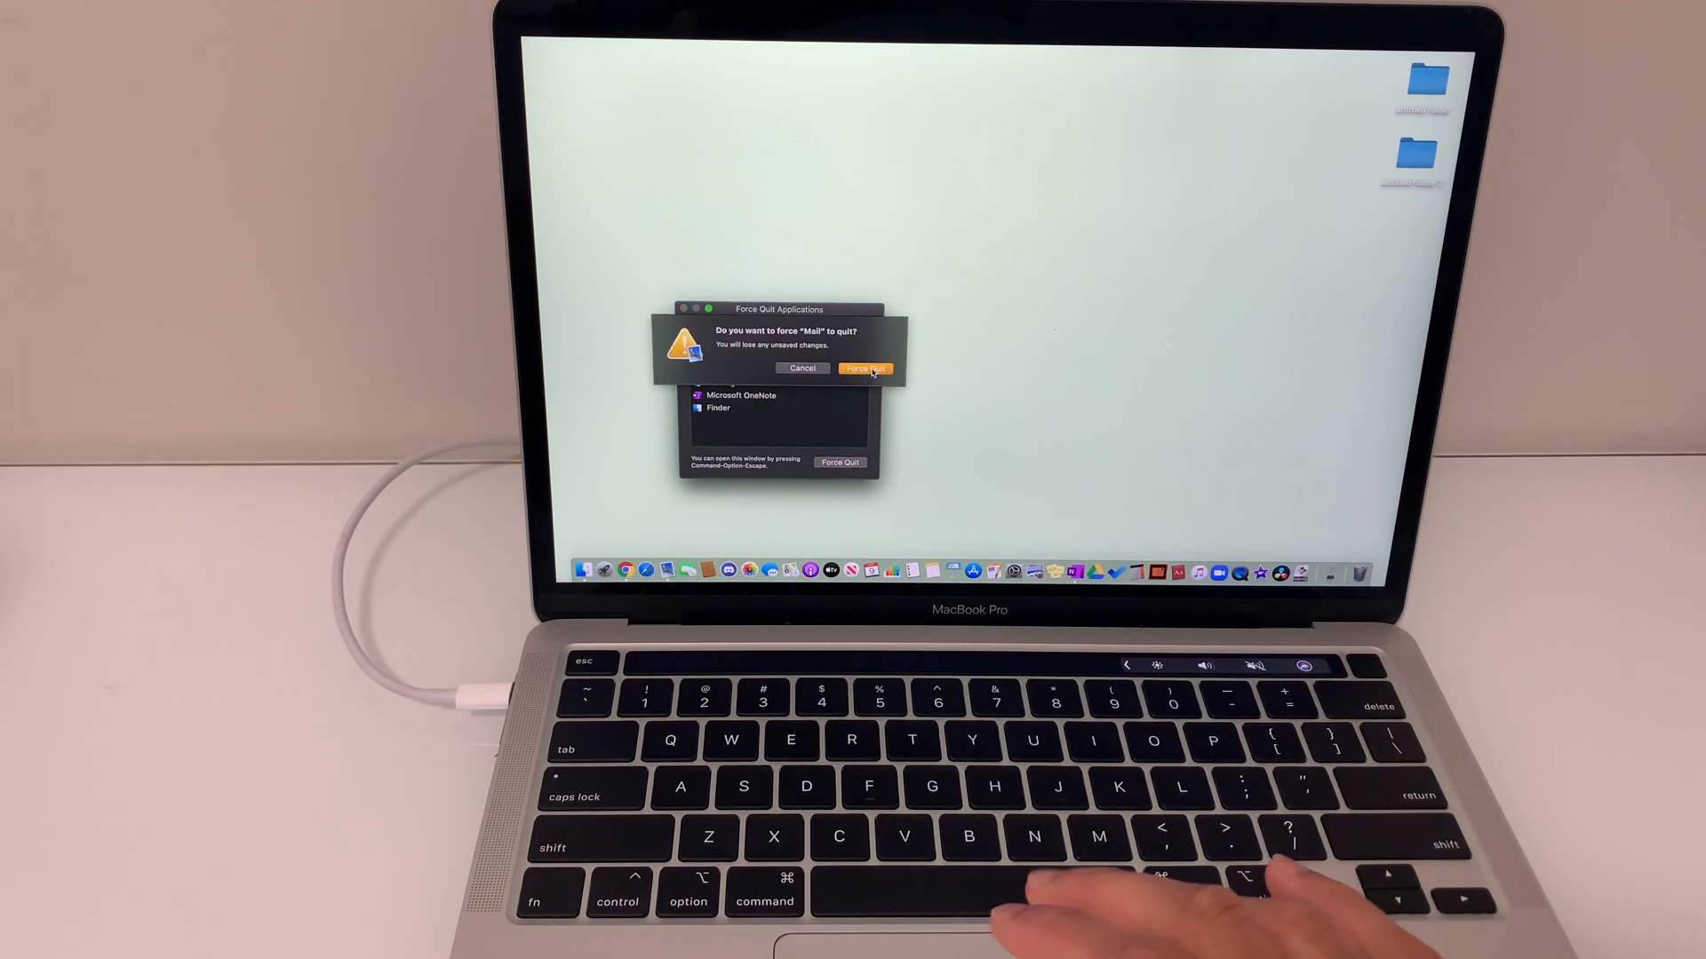
pyautogui.click(854, 367)
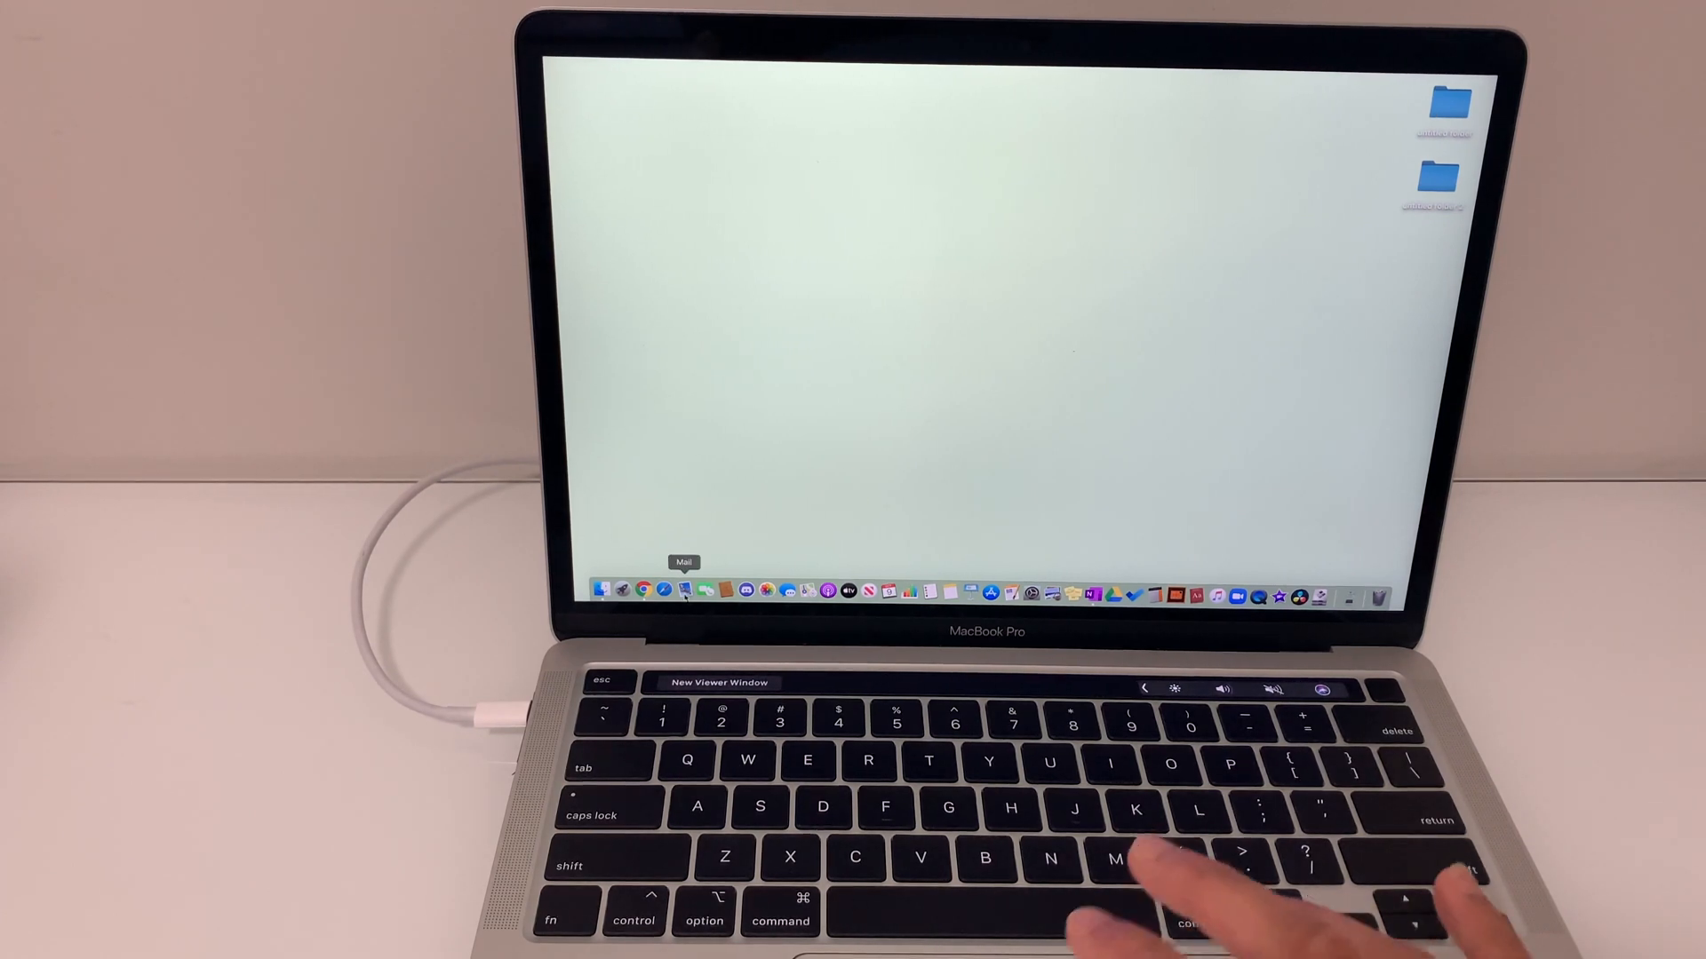
# Relaunch Mail from the Dock and bring up Mail > Preferences on the General tab.
pyautogui.click(620, 591)
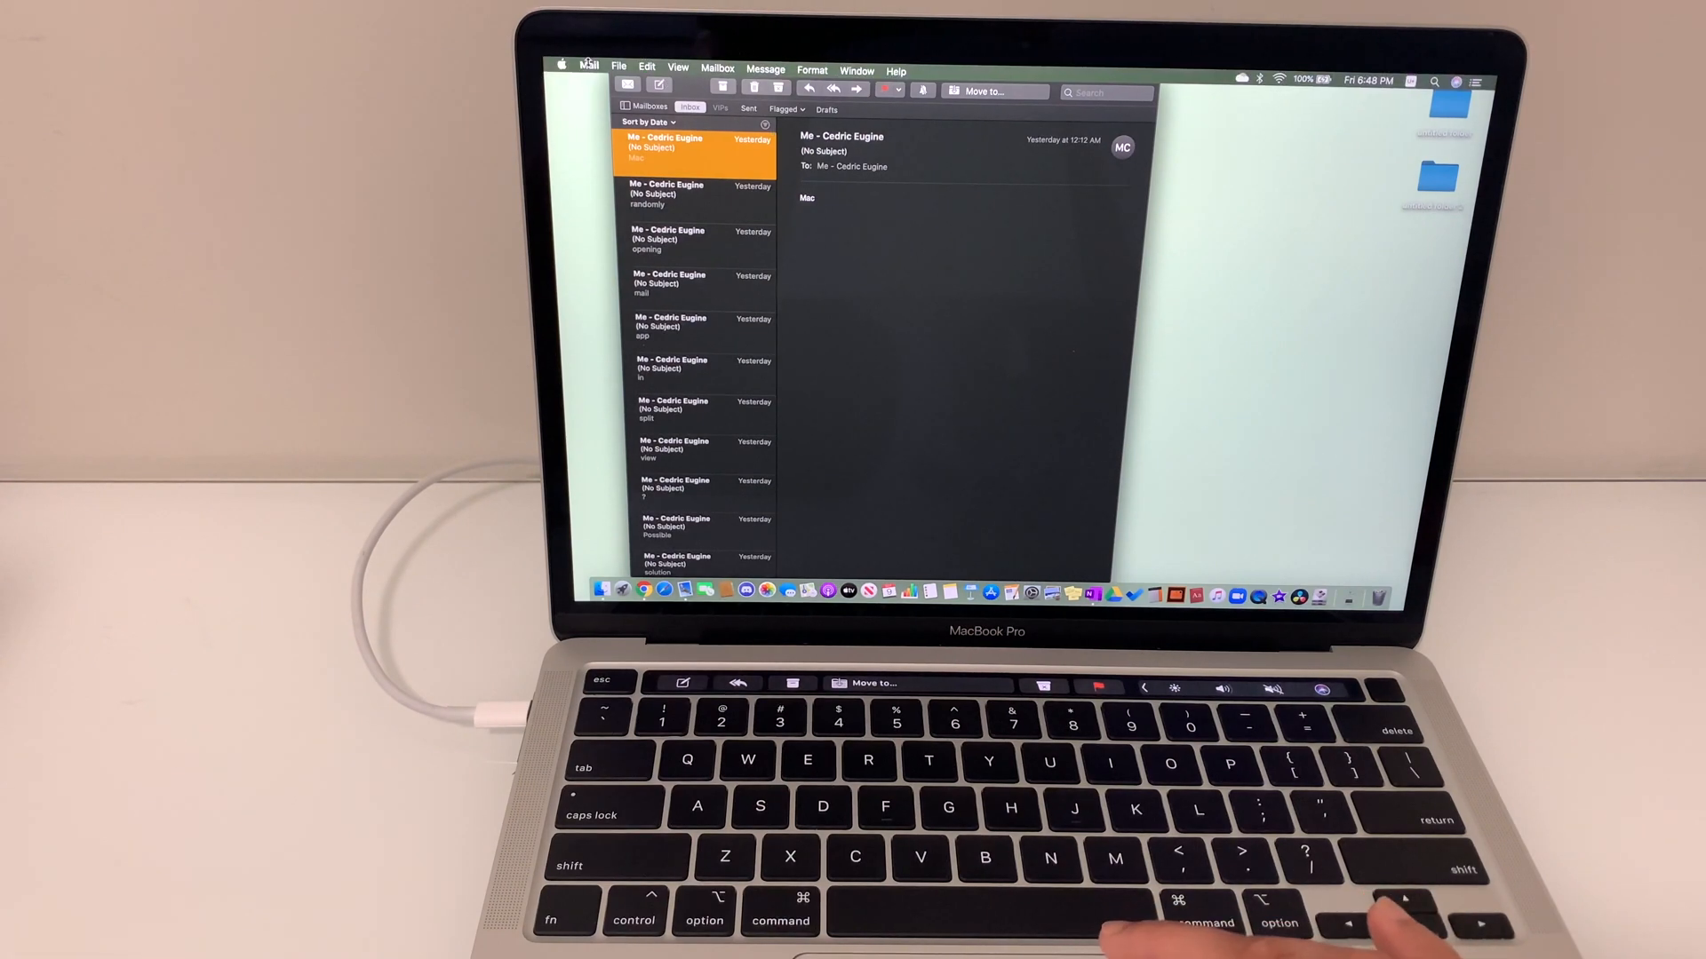
pyautogui.click(587, 64)
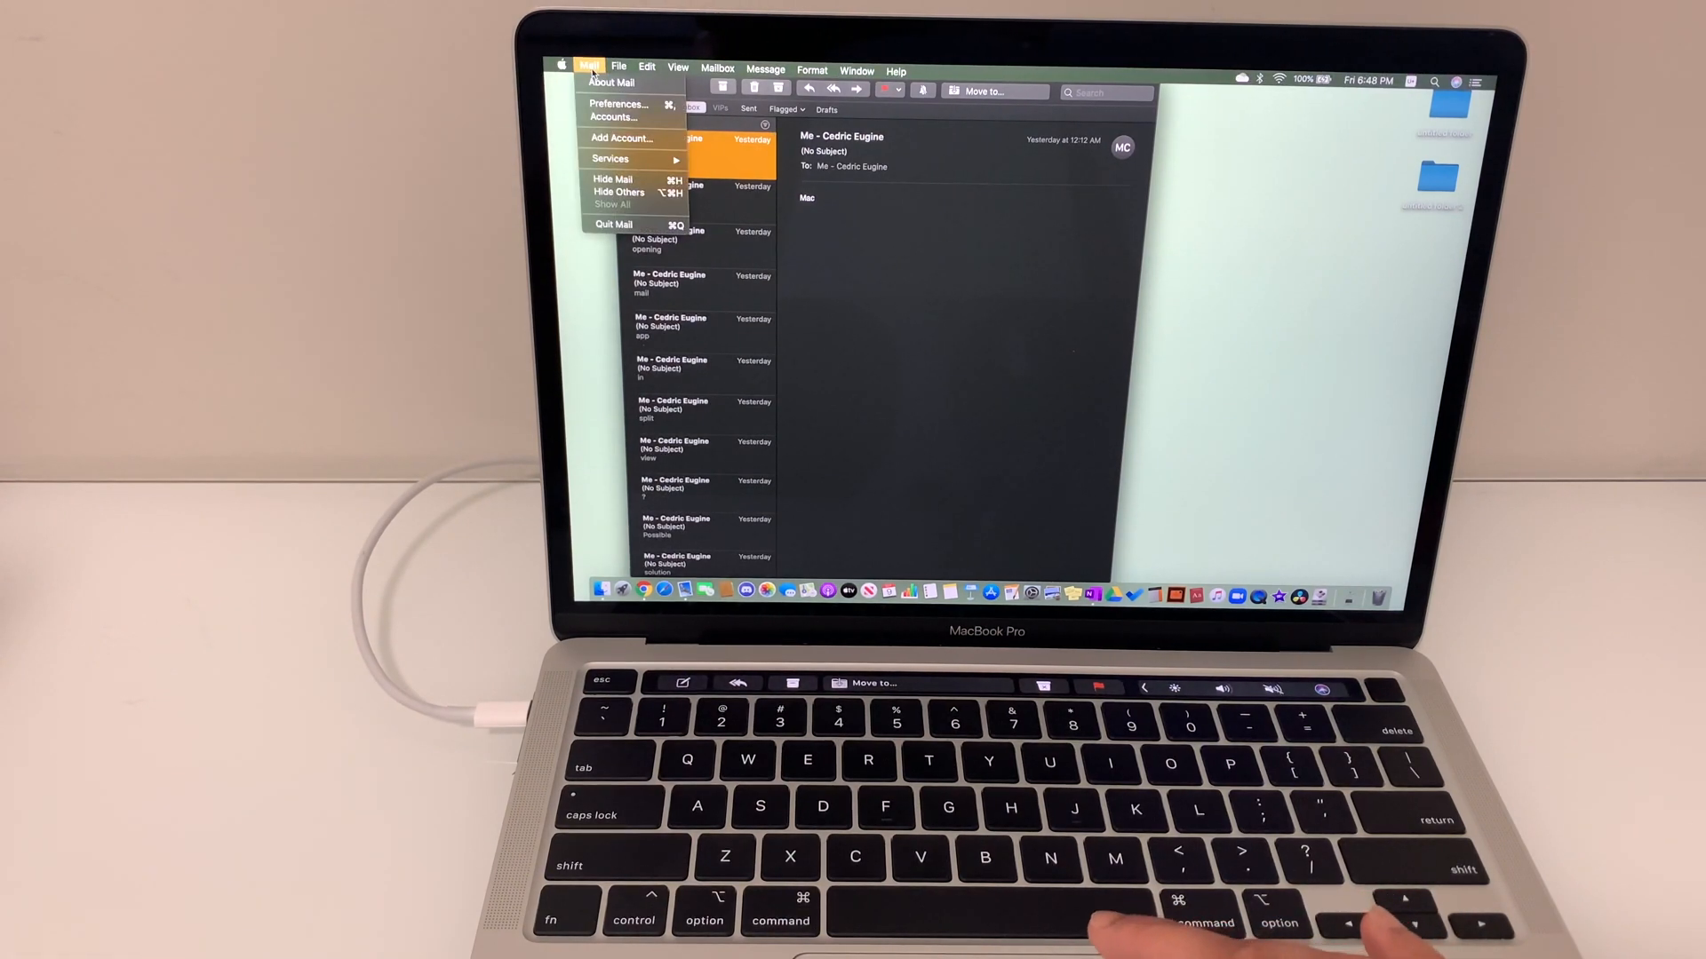
pyautogui.click(617, 103)
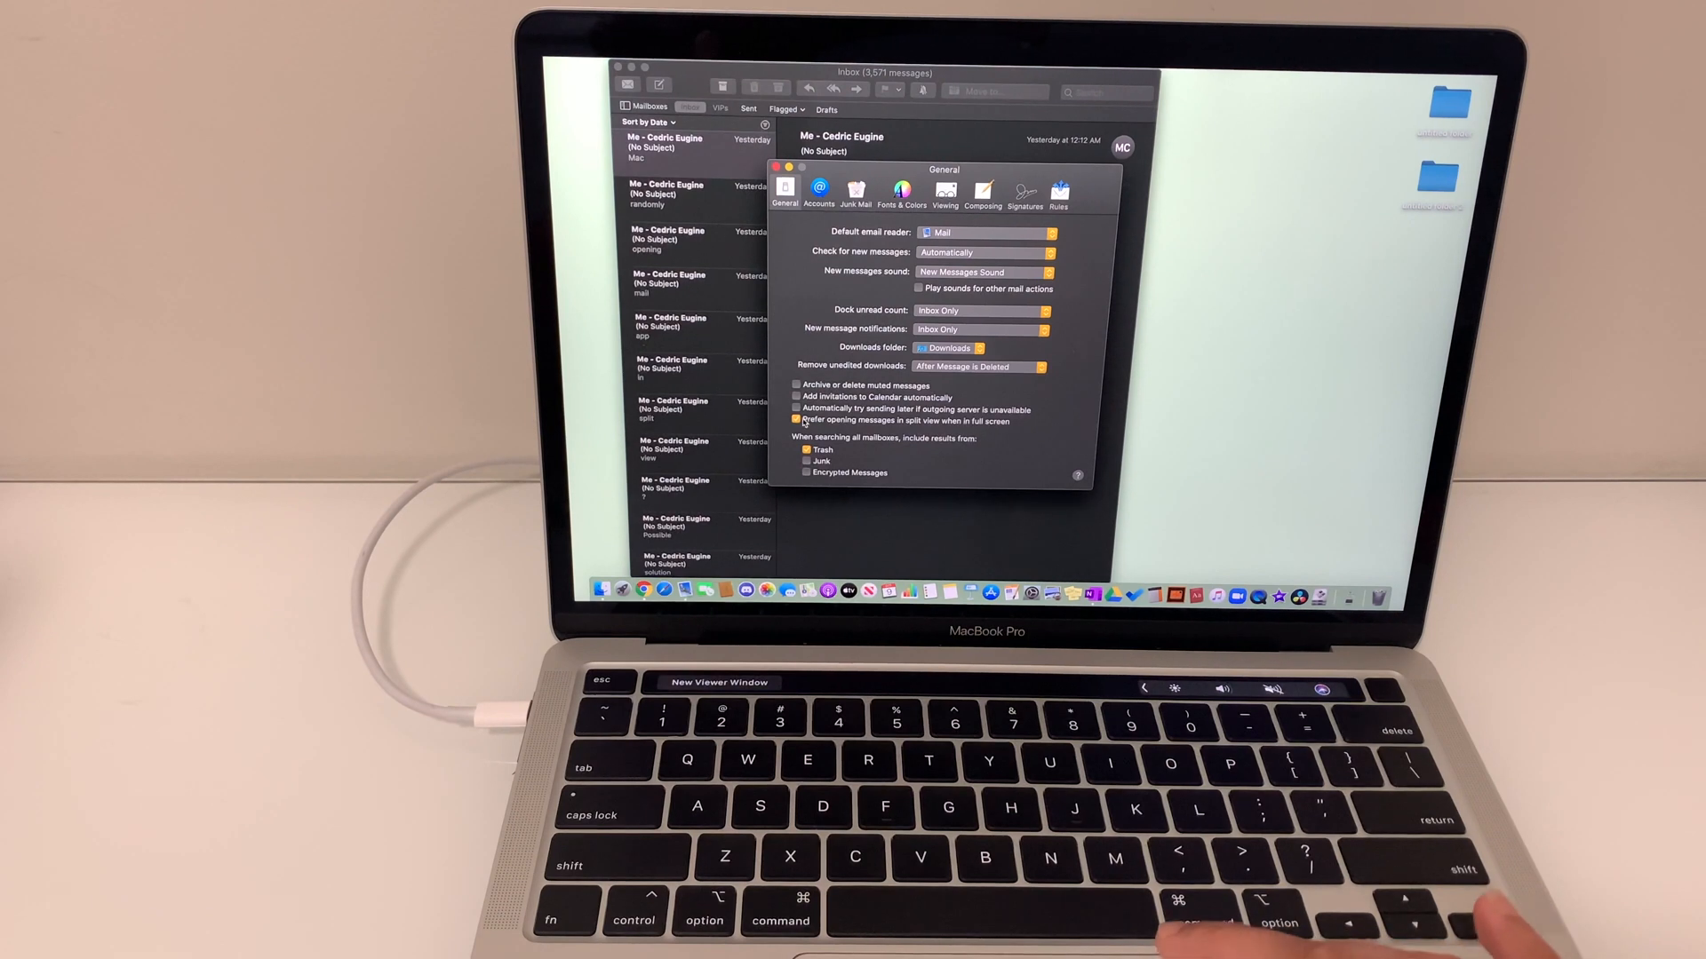
# Turn off 'Prefer opening messages in split view when in full screen'.
pyautogui.click(799, 420)
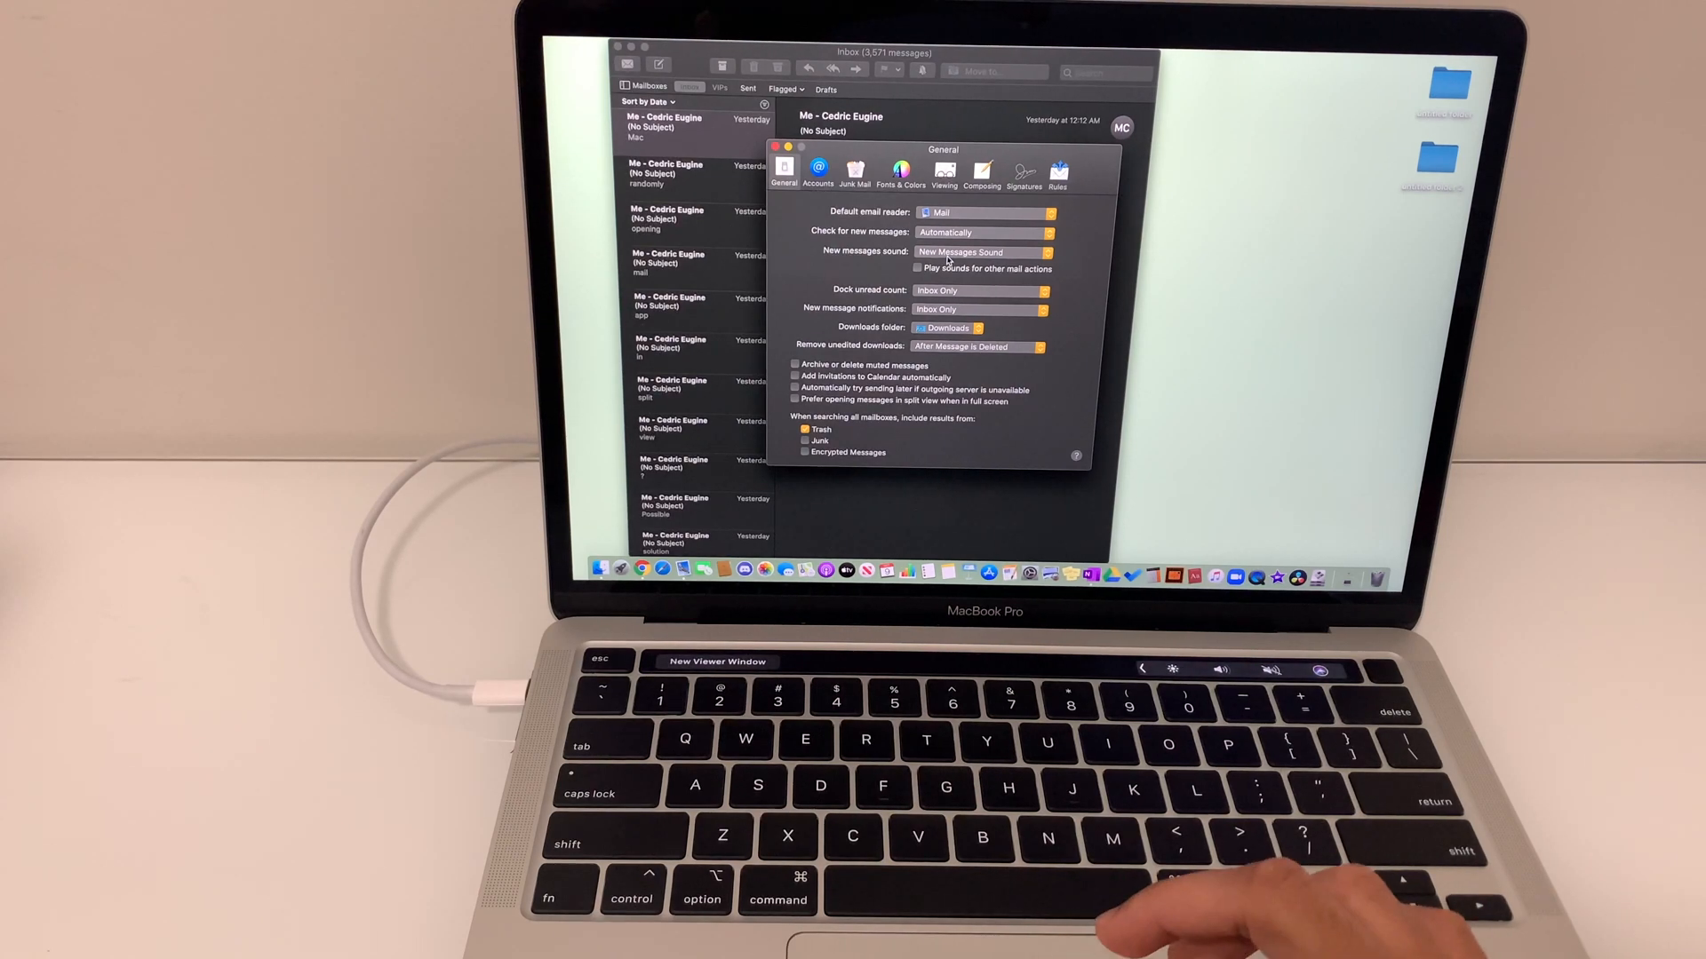
# Set 'Check for new messages' to Manually, then show the Mailbox menu.
pyautogui.click(983, 232)
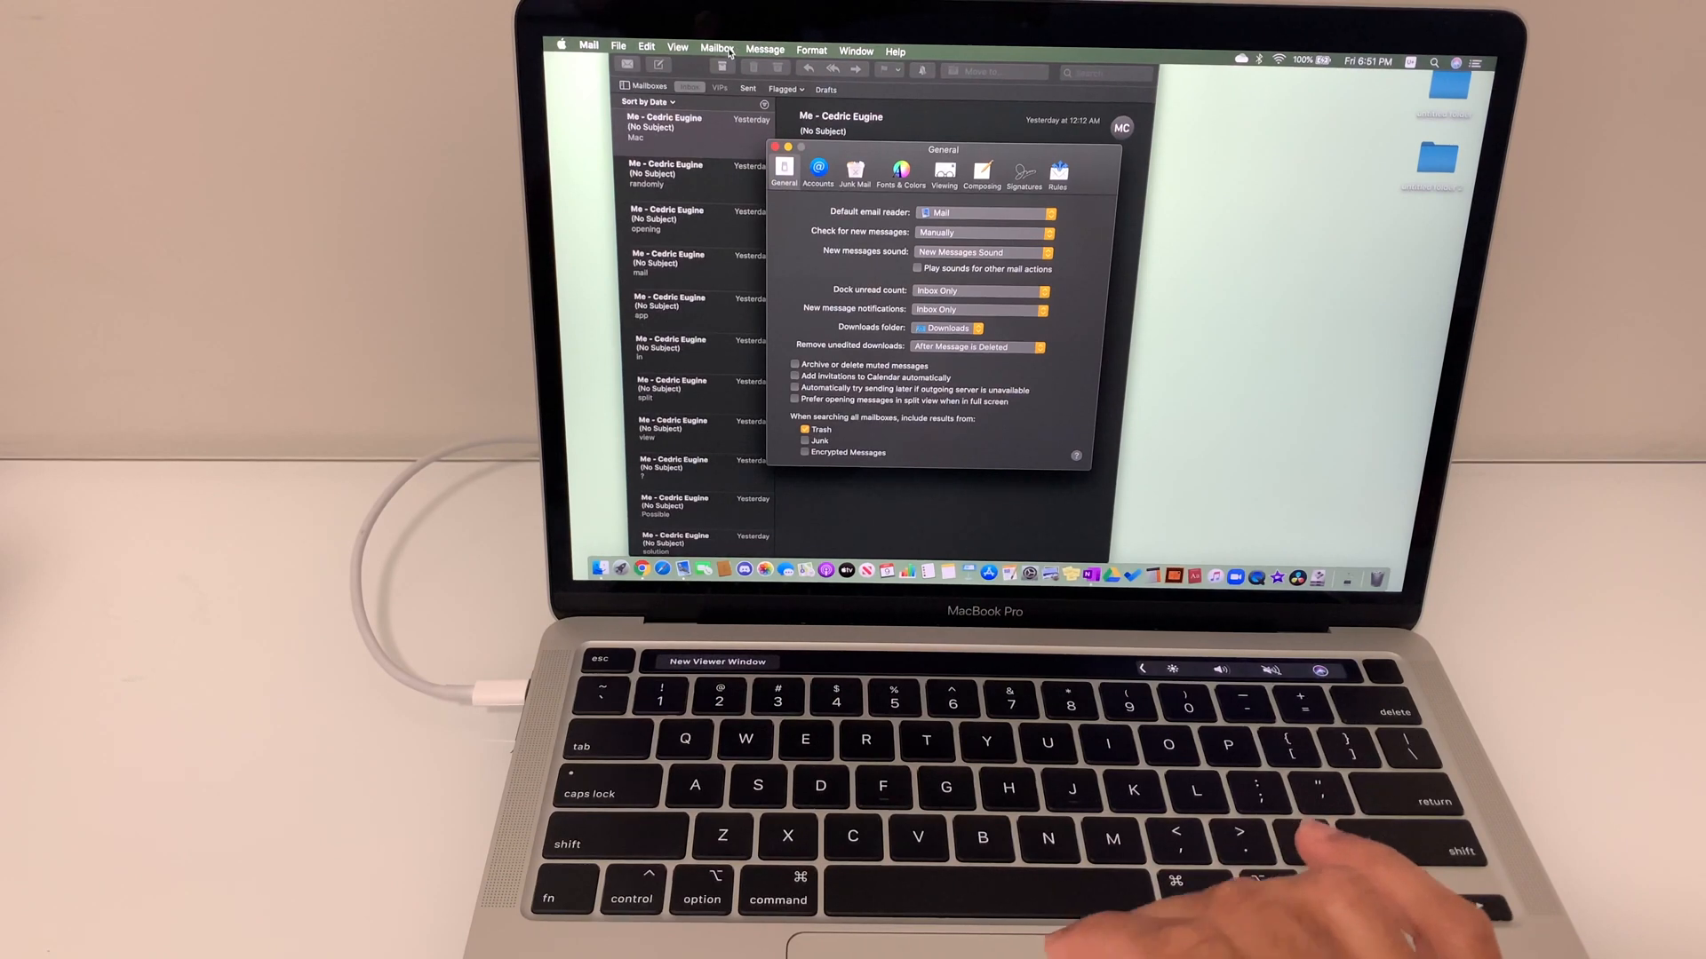
pyautogui.click(717, 50)
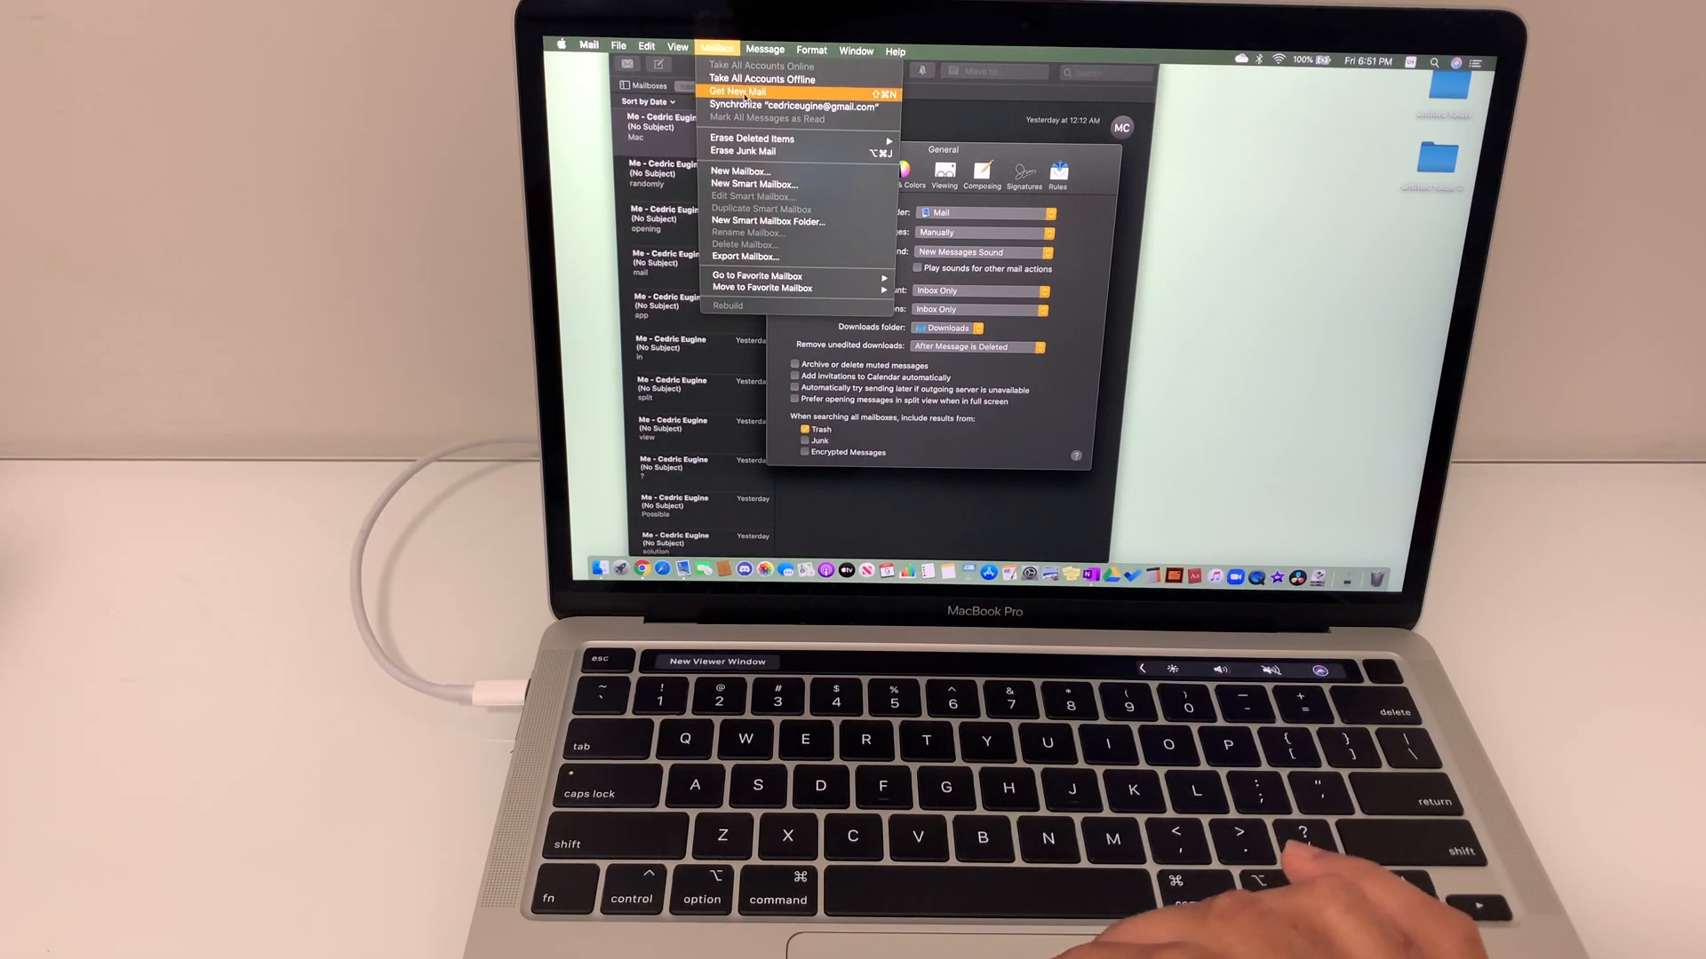